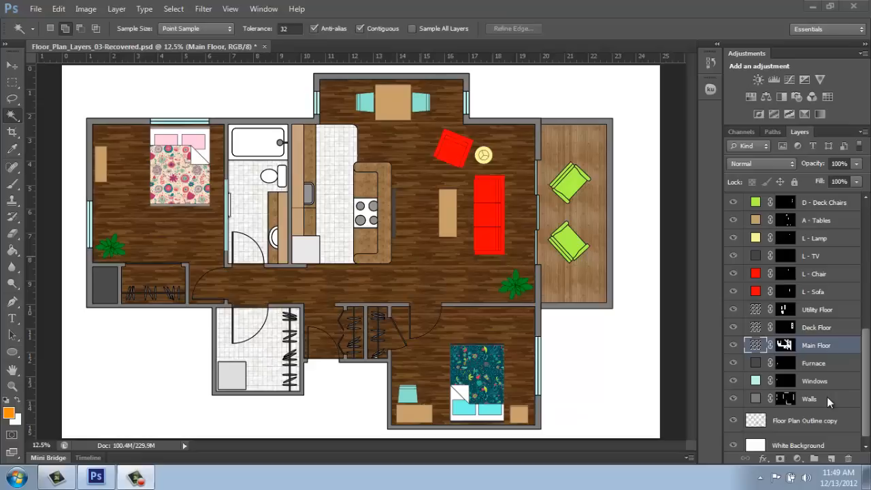
mouse_move(823, 403)
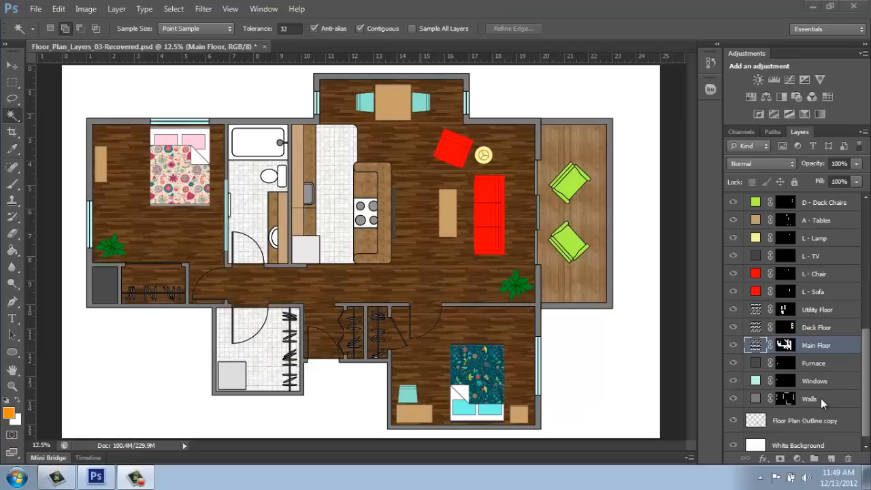
mouse_move(819, 401)
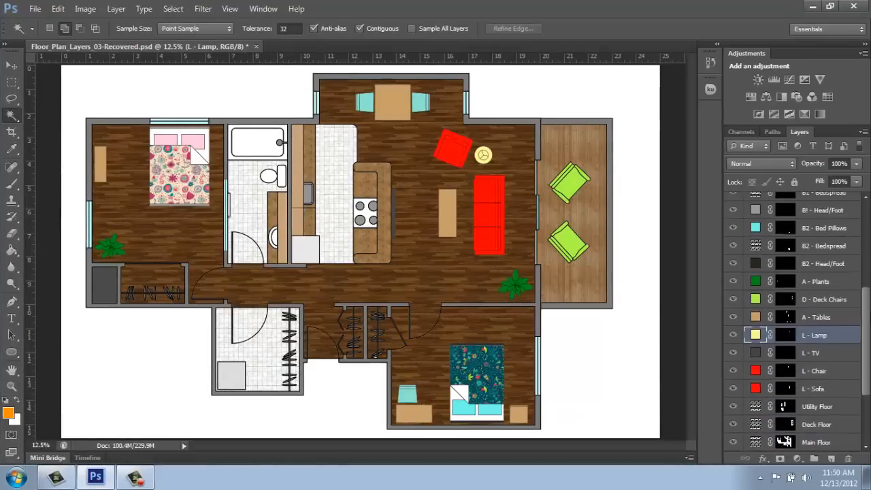
Close the fill-layer choices unused and make Main Floor the working layer.
scroll(down, 3)
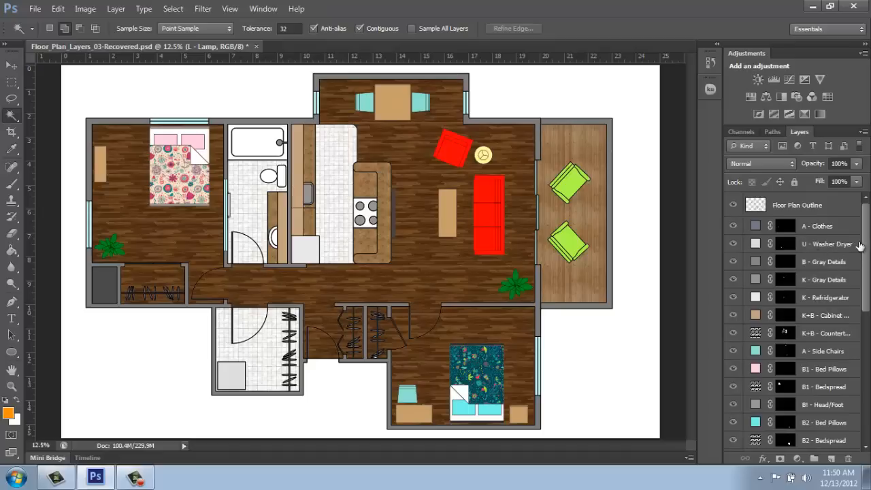
scroll(down, 3)
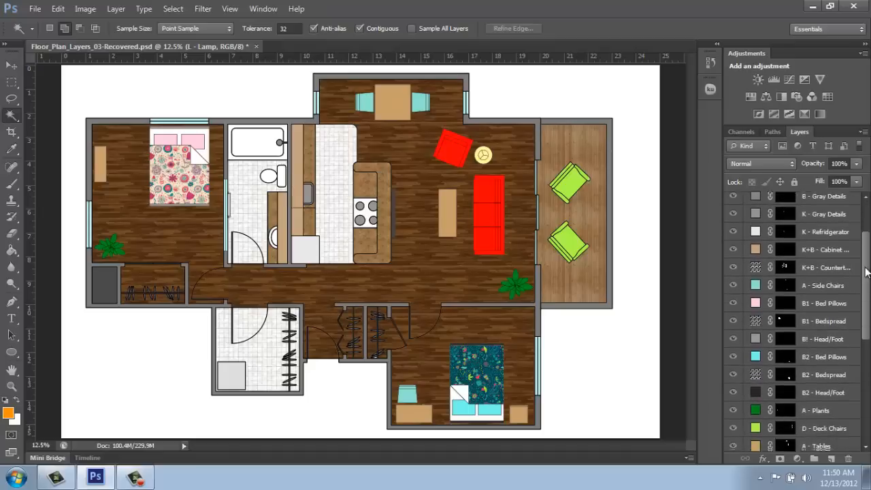
scroll(down, 3)
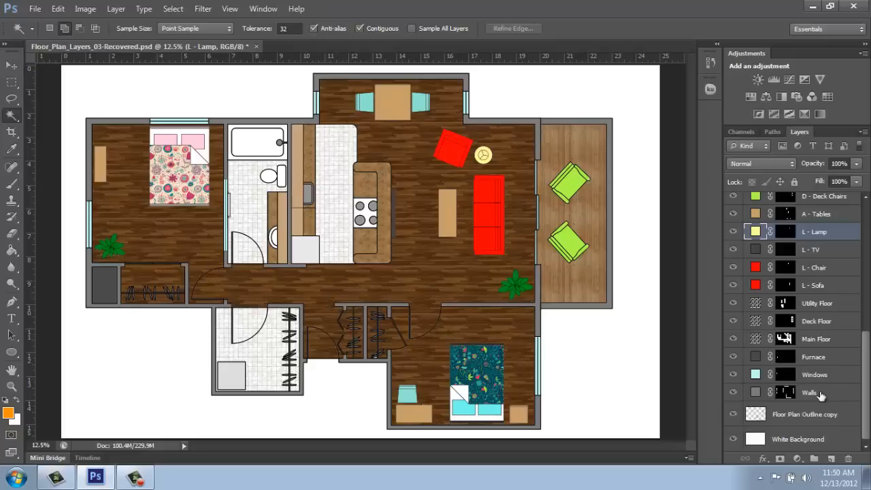
mouse_move(819, 395)
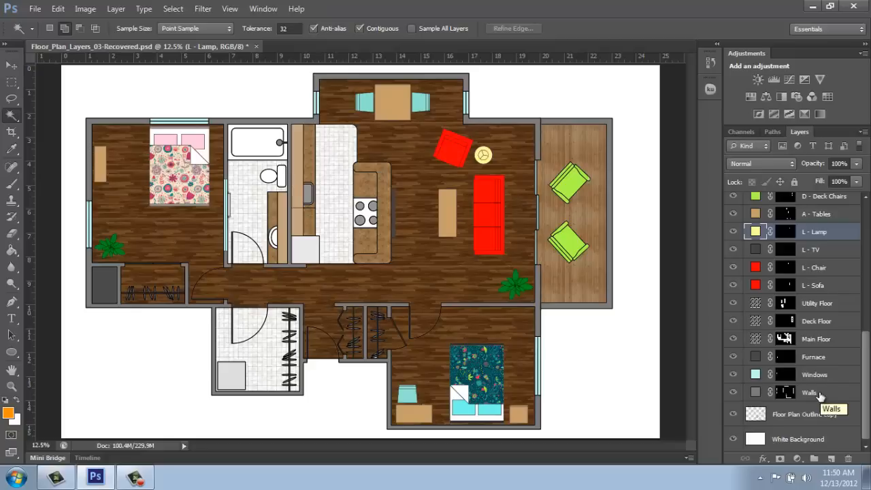
mouse_move(767, 389)
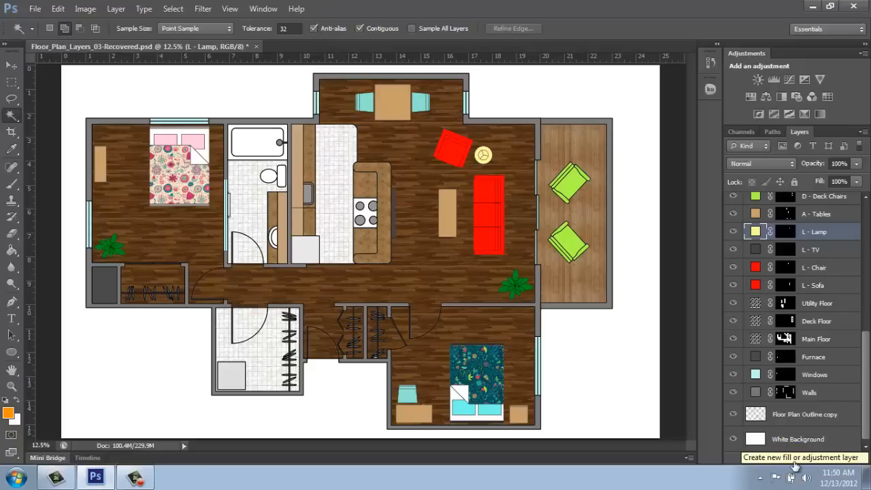
click(795, 460)
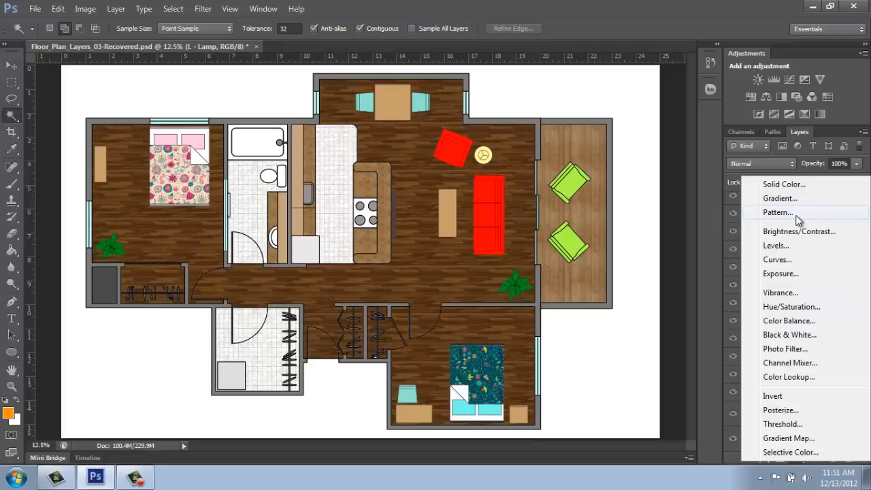
mouse_move(796, 234)
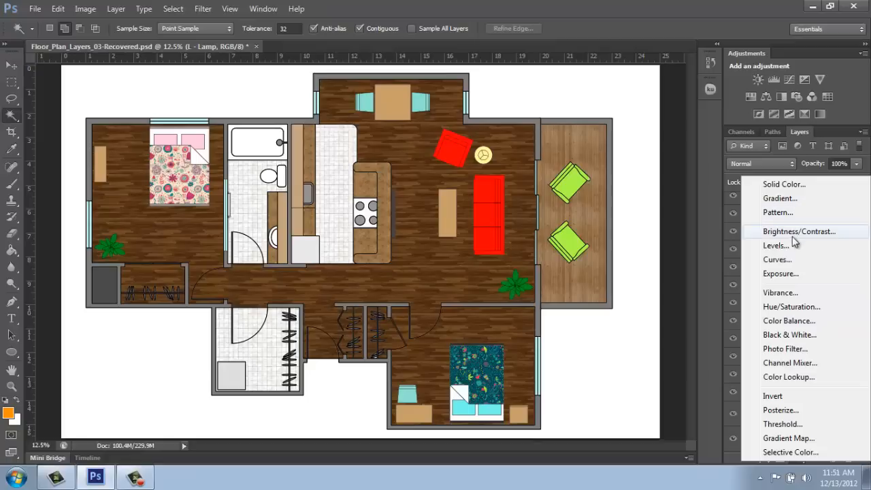
mouse_move(796, 321)
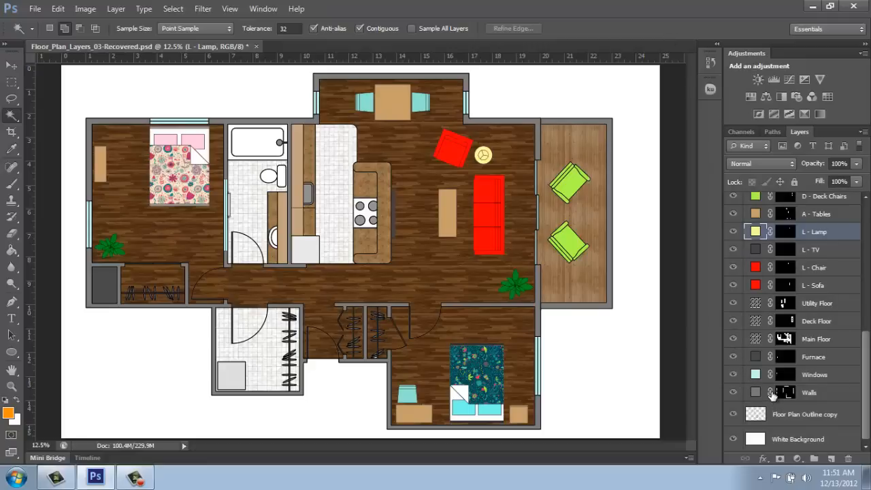
mouse_move(770, 392)
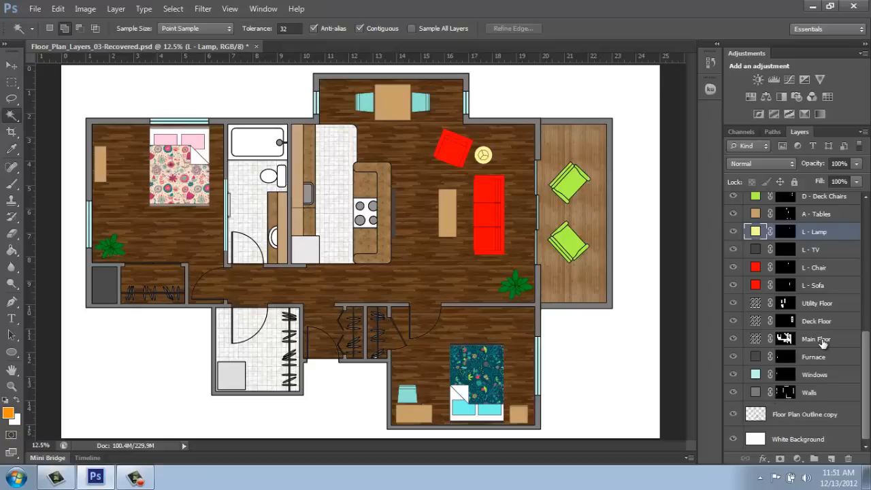
click(816, 339)
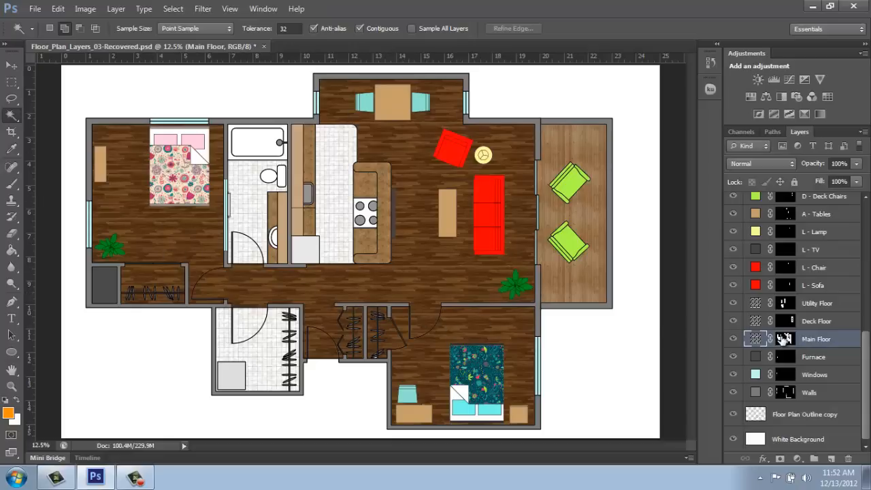
mouse_move(784, 339)
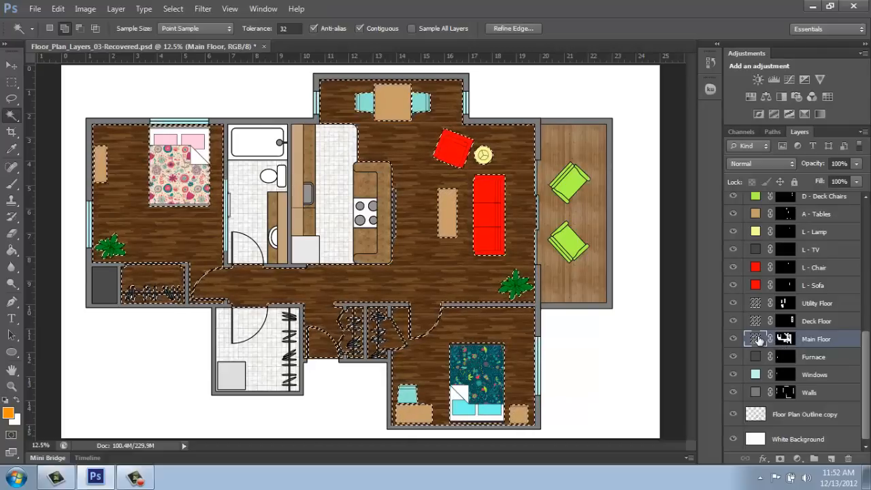
mouse_move(786, 339)
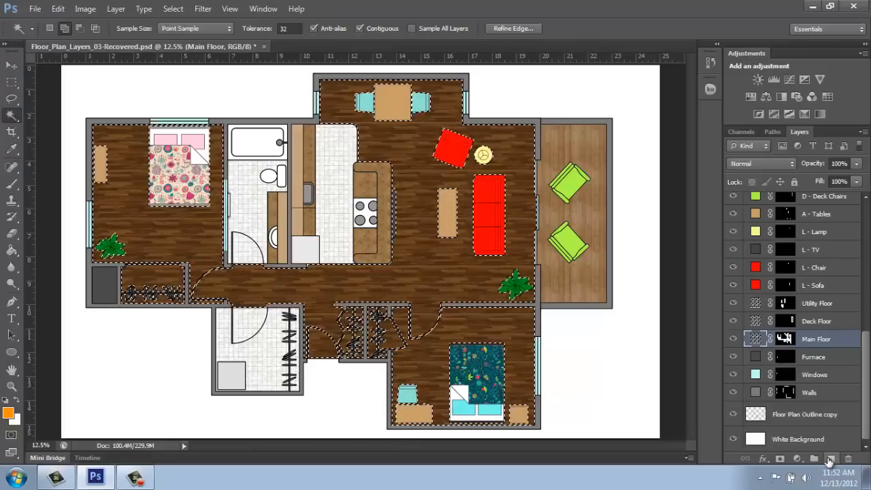
Add an empty layer above Main Floor and rename it 'MF - Shadows'.
click(830, 459)
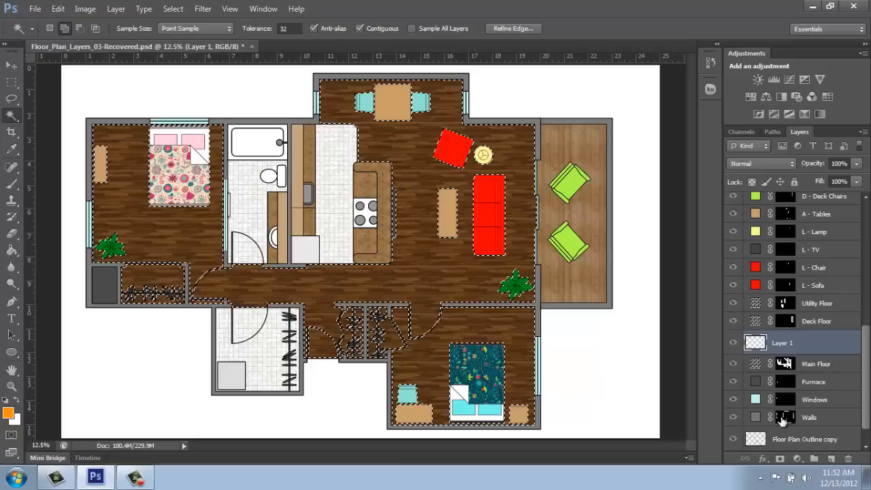
mouse_move(785, 417)
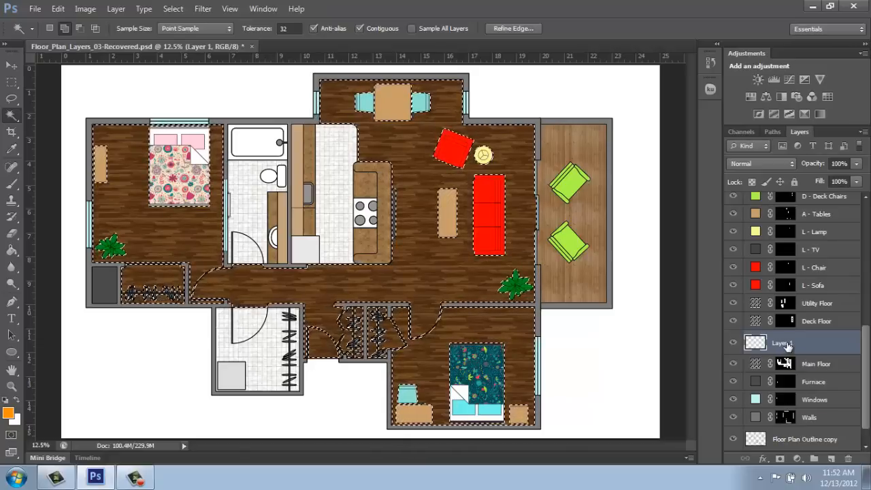
double_click(781, 343)
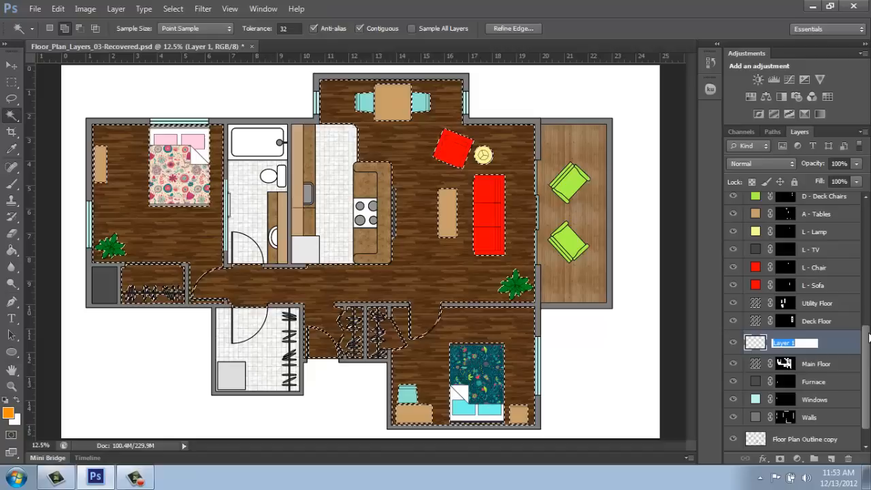
text(MF -)
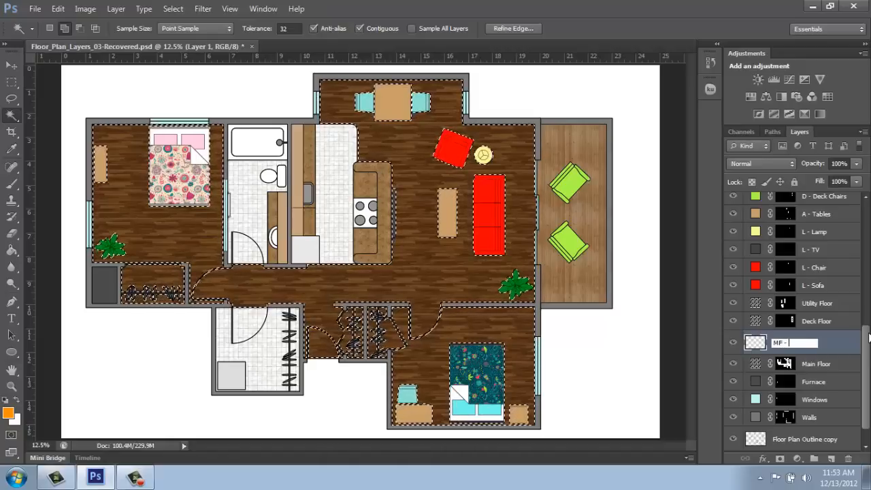
text(Shadows)
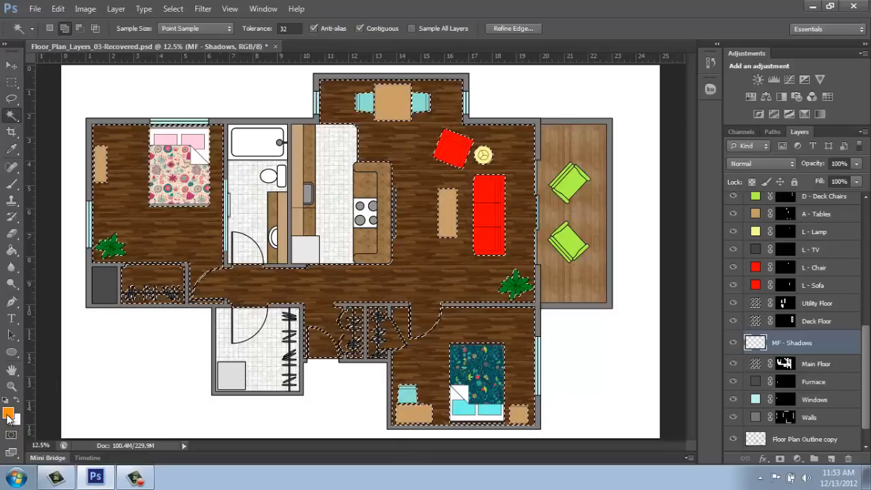
Set the foreground colour to a very dark brown (#291607) via the Color Picker.
click(8, 413)
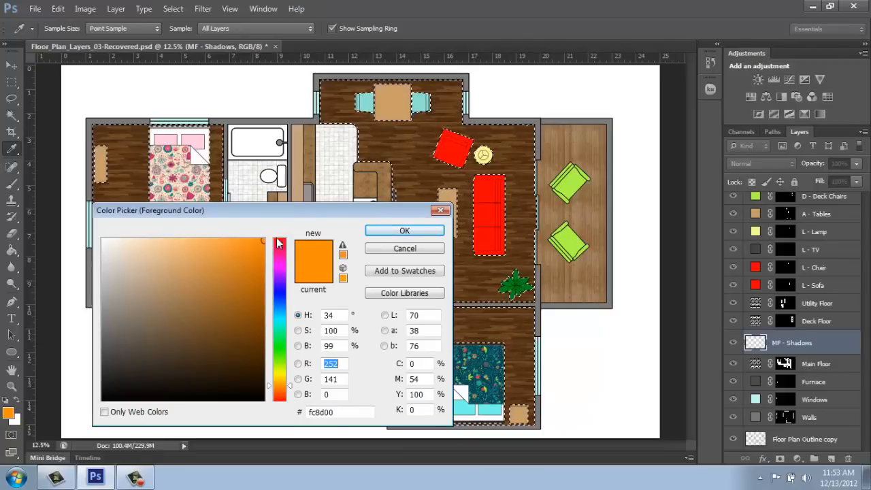
click(248, 348)
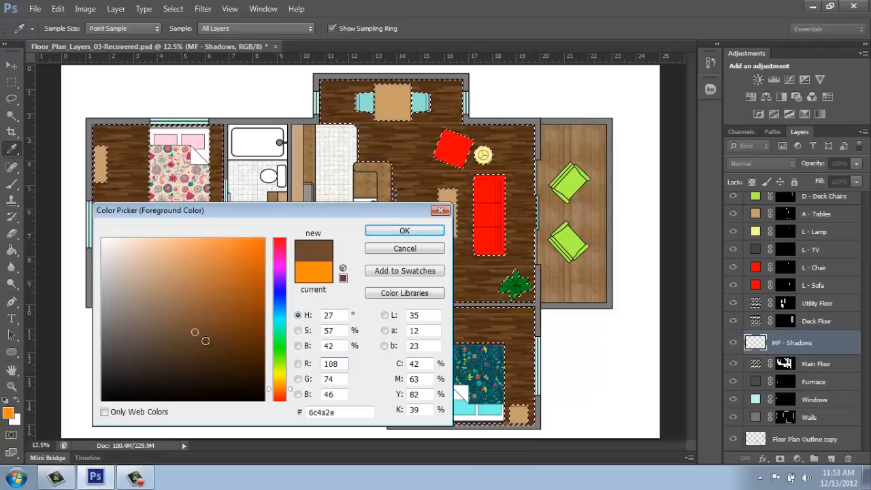
click(239, 362)
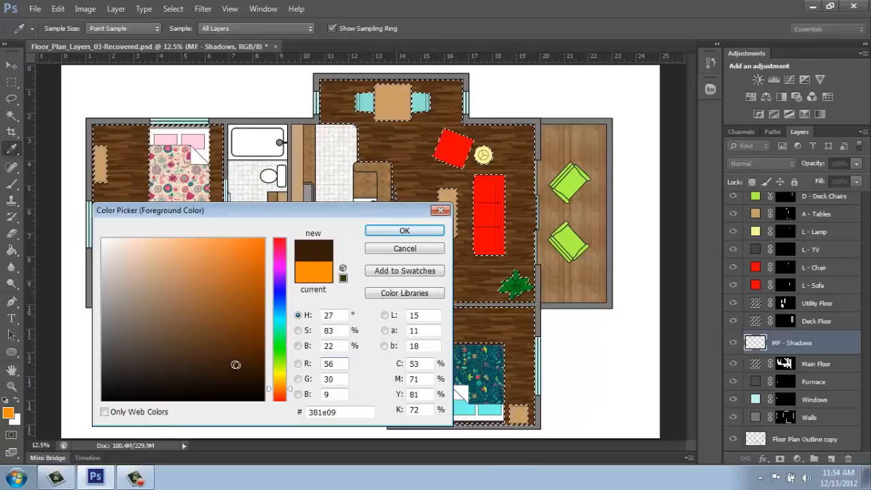
click(242, 375)
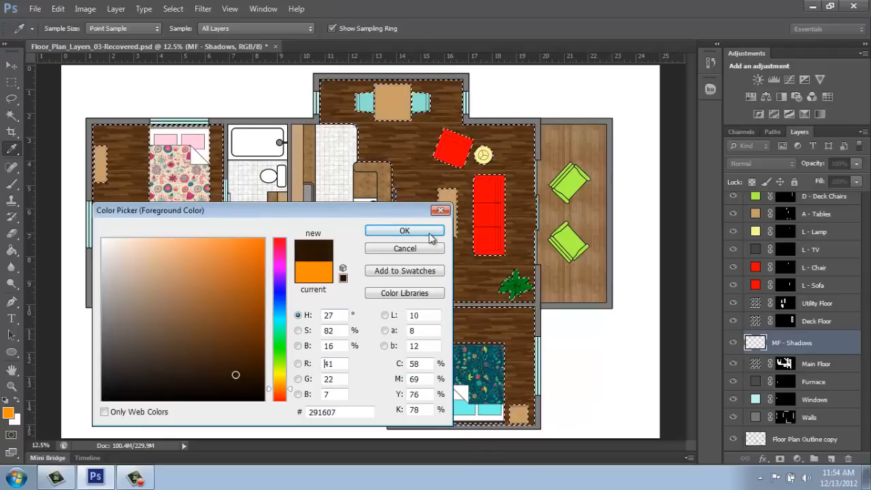
click(404, 230)
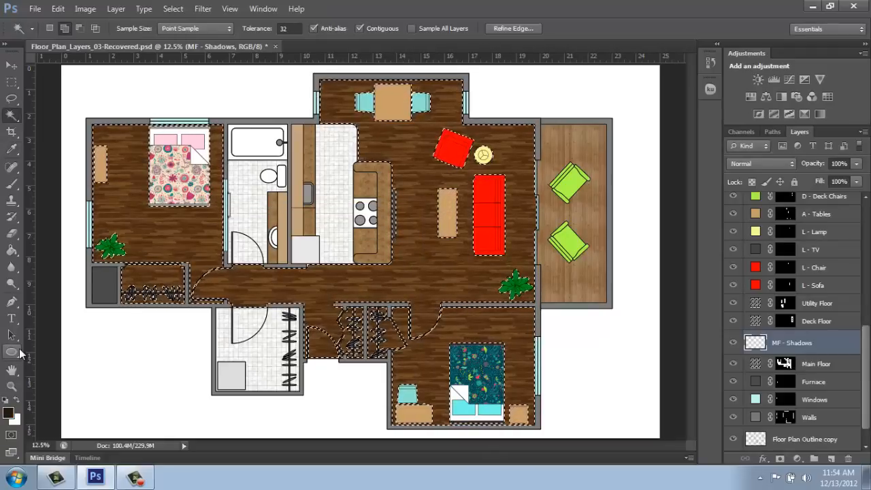
mouse_move(11, 351)
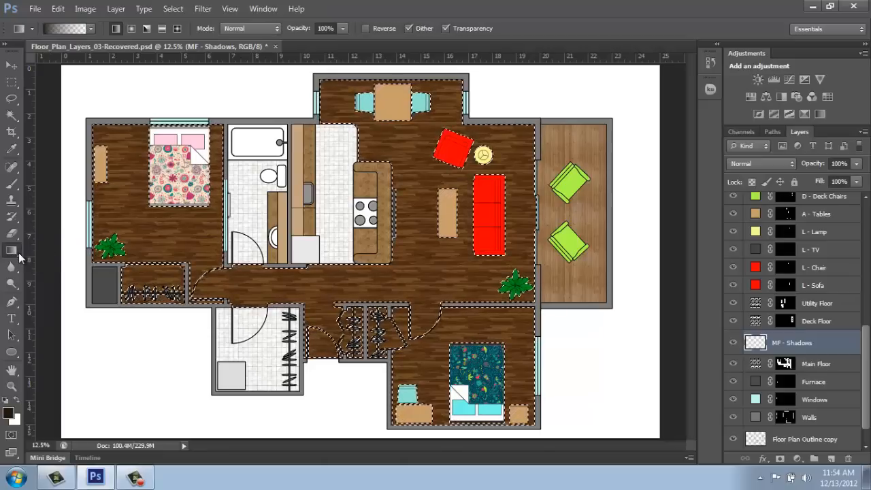
mouse_move(12, 252)
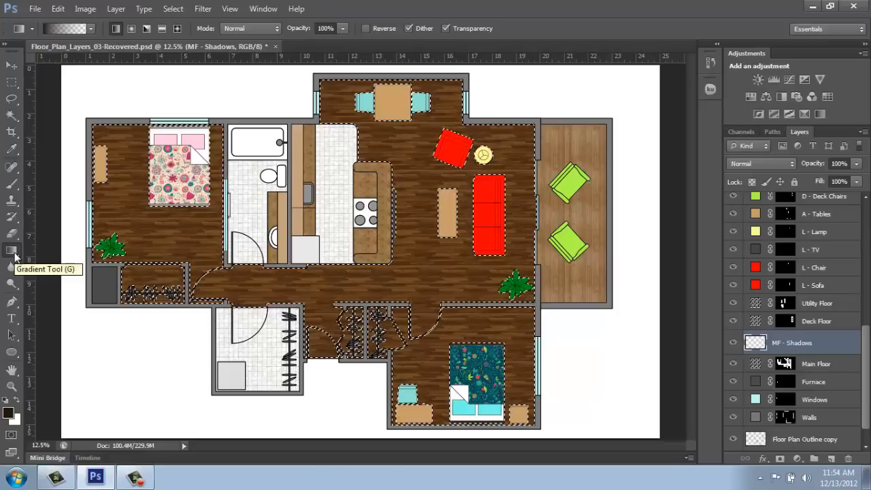
mouse_move(53, 136)
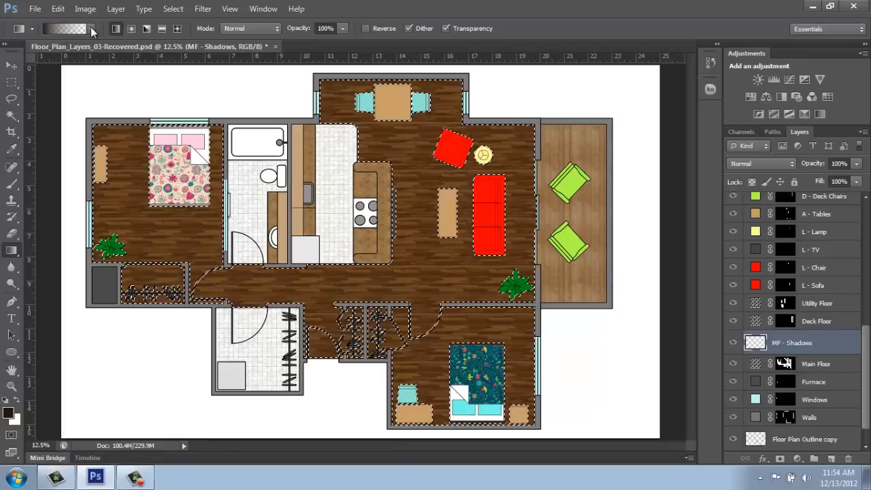
Show the gradient presets to choose Foreground to Transparent.
click(90, 27)
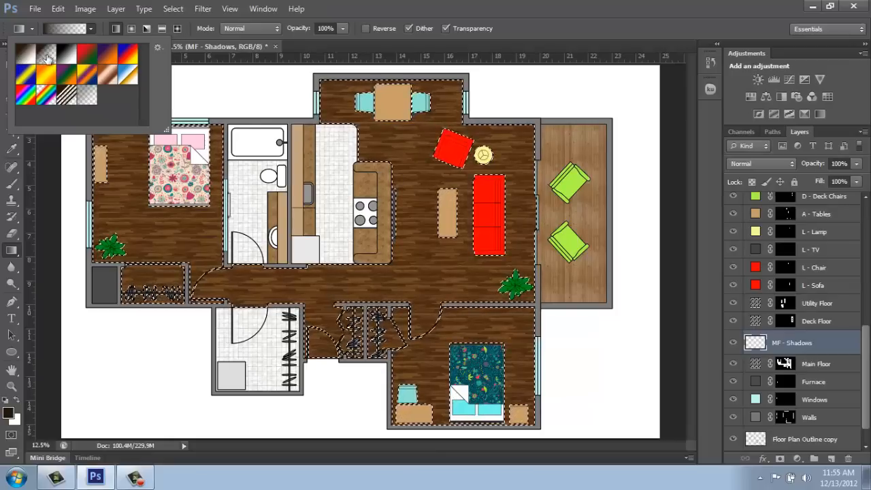
mouse_move(44, 54)
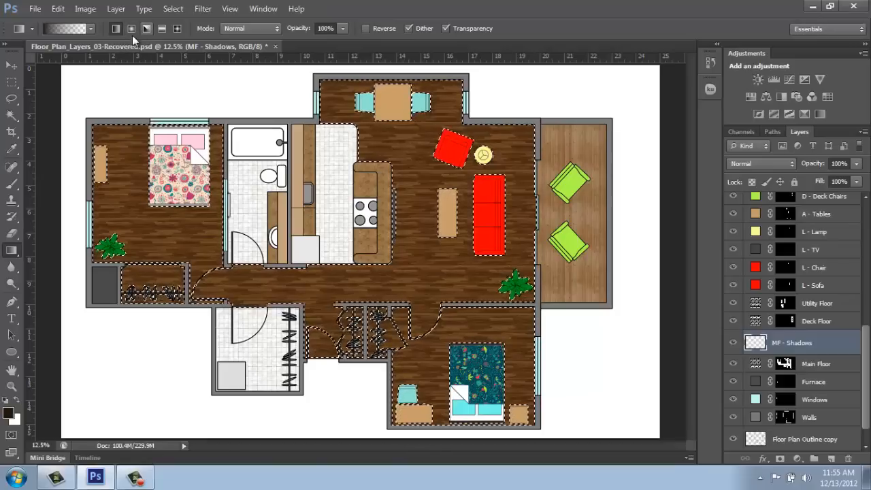
mouse_move(177, 27)
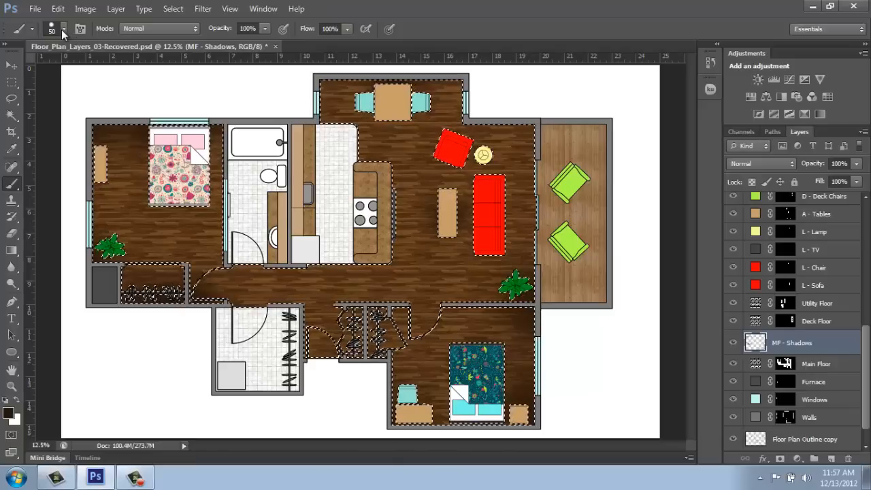
Choose a large round brush tip from the Brush Preset picker.
click(64, 29)
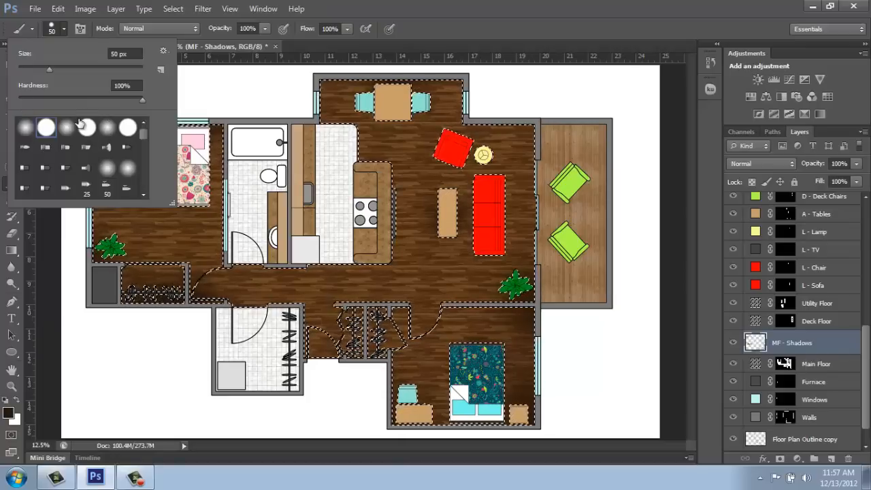
mouse_move(67, 125)
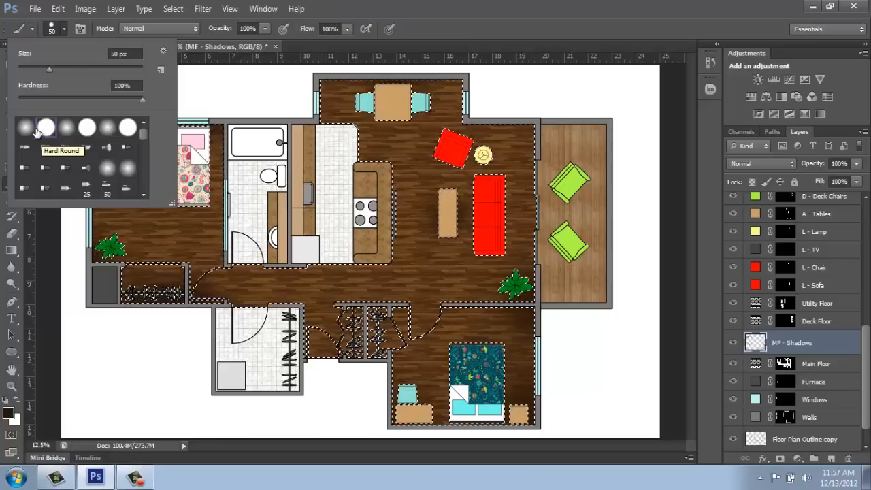
mouse_move(66, 128)
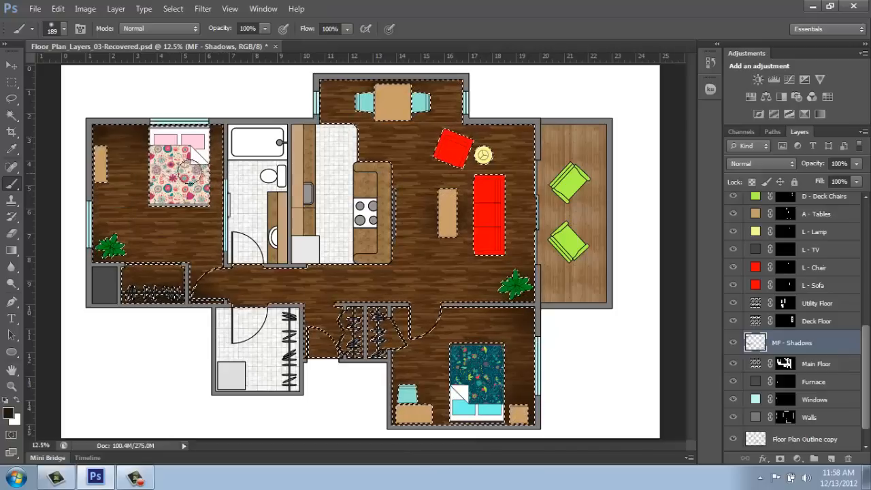
click(65, 28)
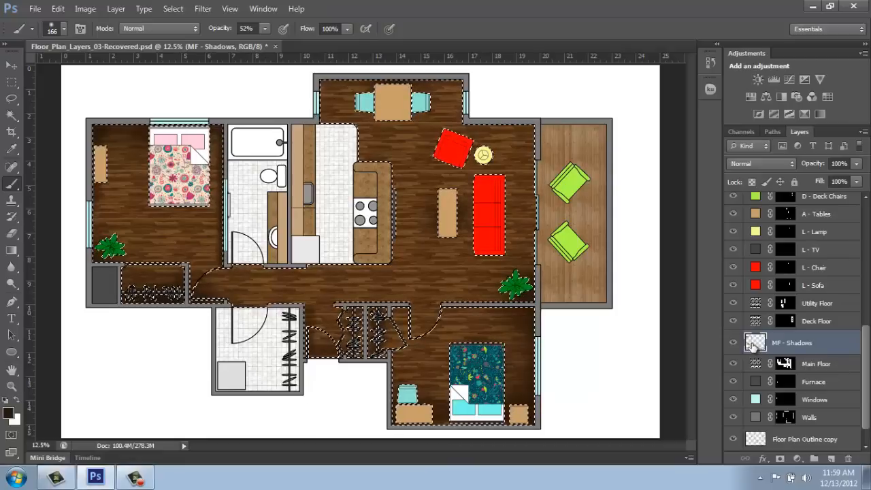
mouse_move(754, 343)
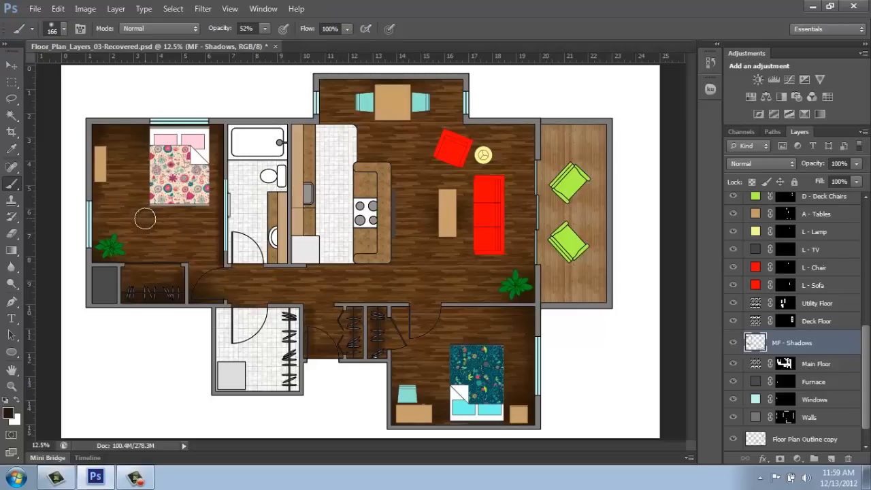
mouse_move(806, 381)
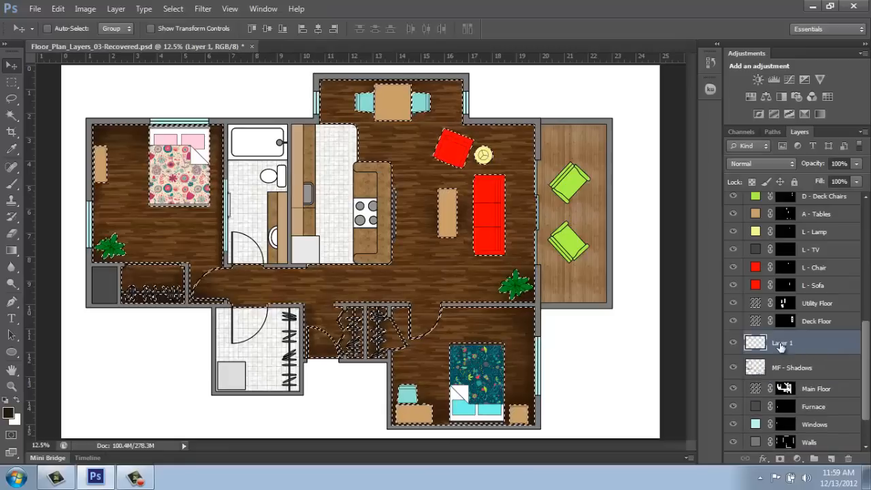
Rename the new layer to 'MF - Highlights'.
double_click(783, 343)
text(MF - High)
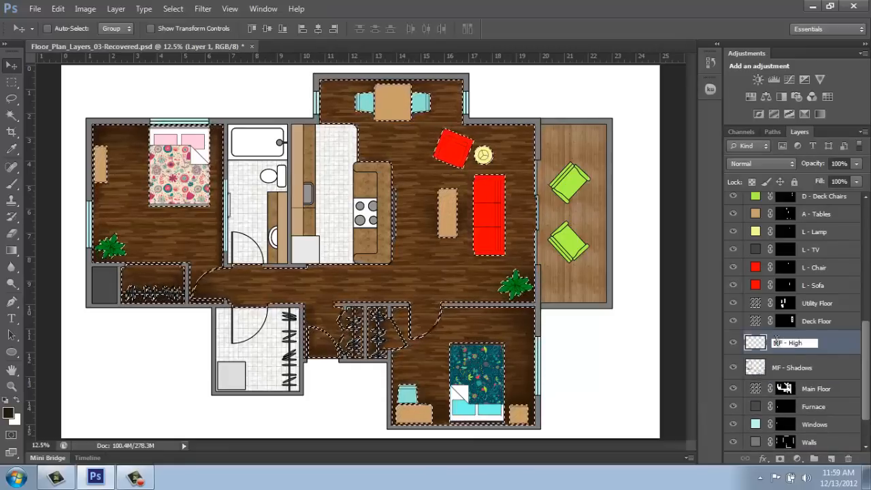
click(792, 343)
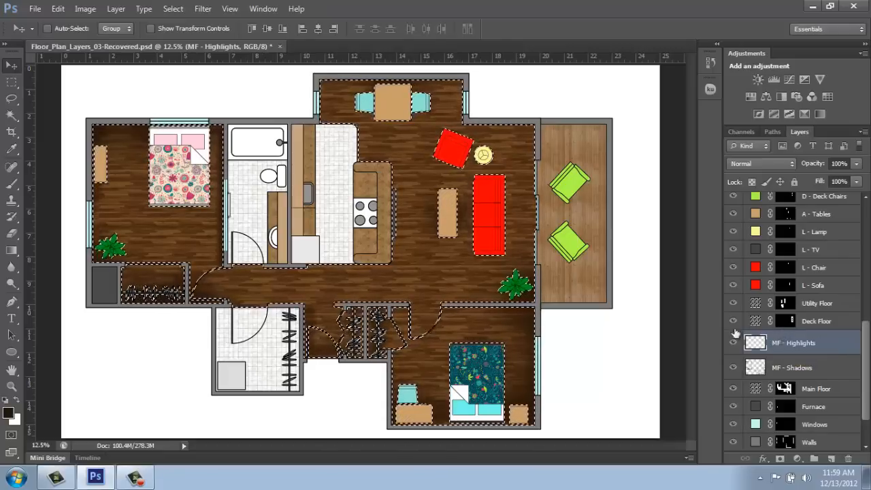
Set the foreground colour to pale cream yellow #fefcb9.
click(10, 411)
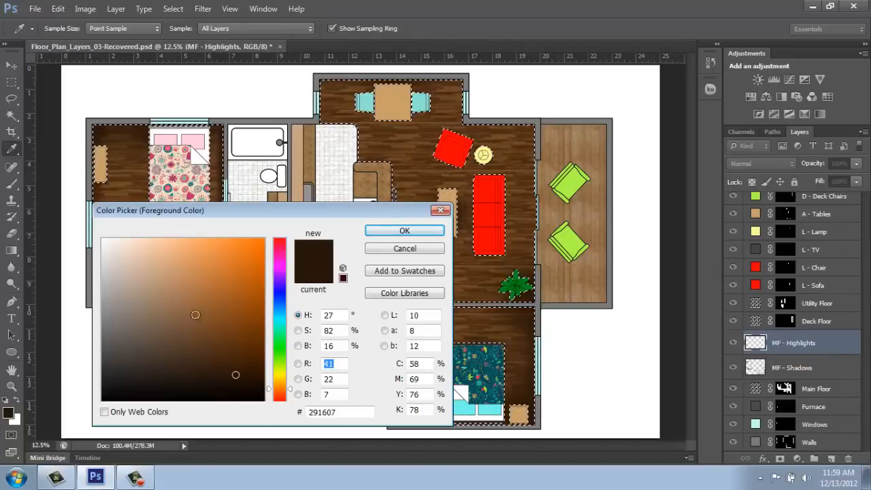
click(280, 378)
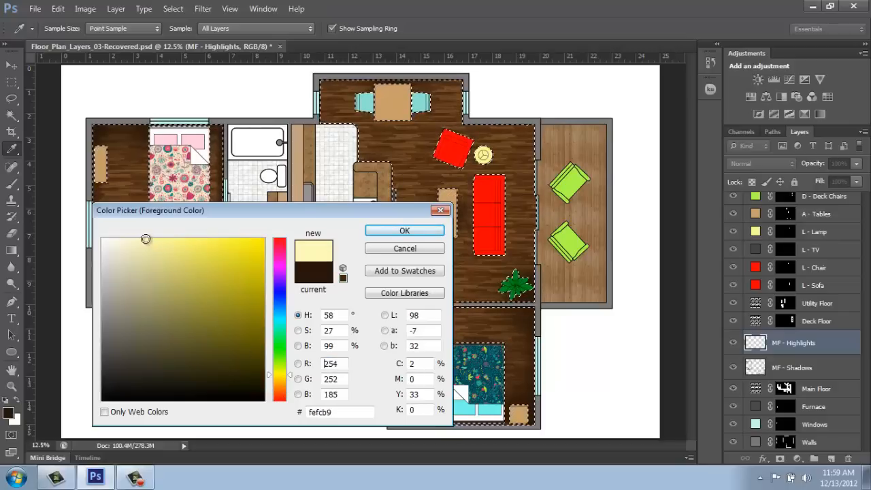
click(404, 230)
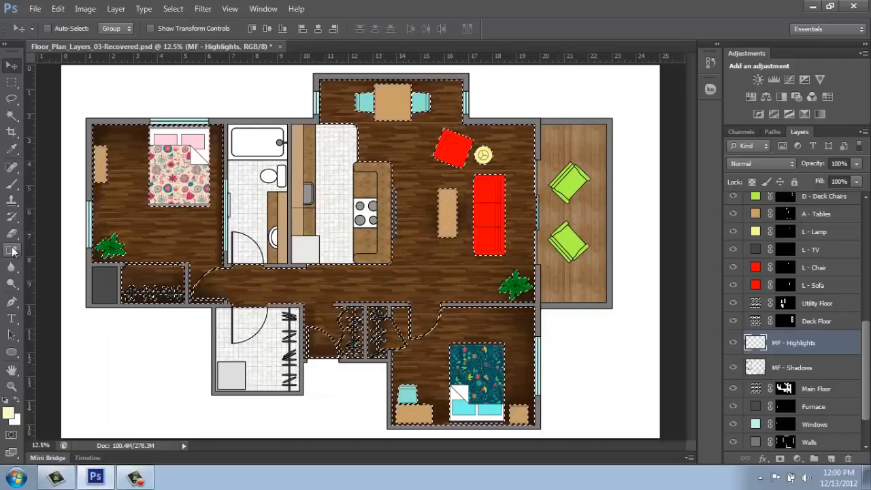
Draw cream gradient glows from the windows and set MF - Highlights to Overlay.
click(10, 250)
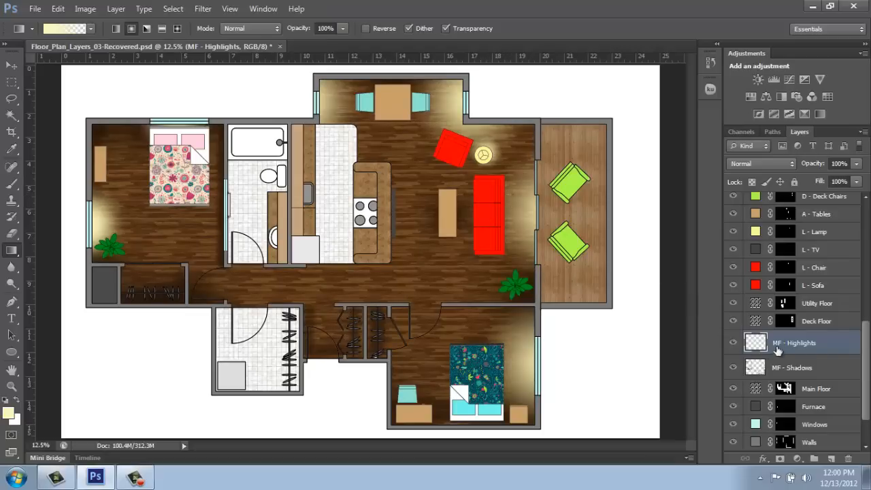
mouse_move(779, 347)
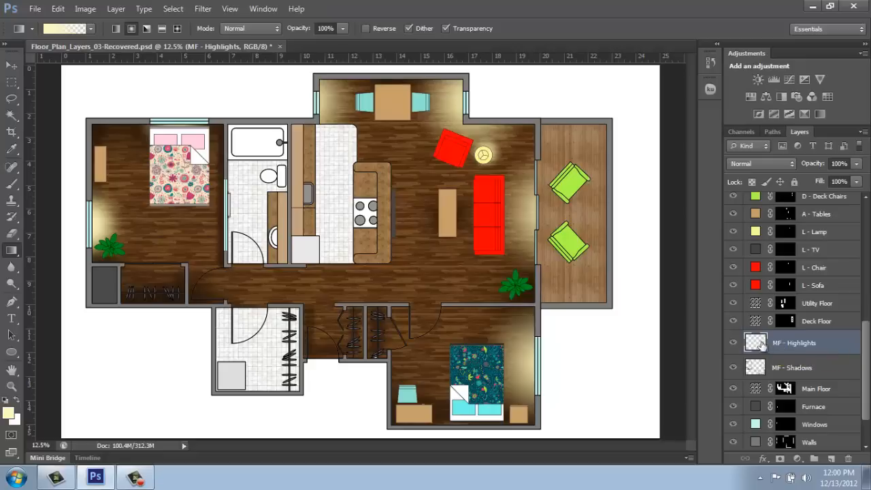
mouse_move(816, 348)
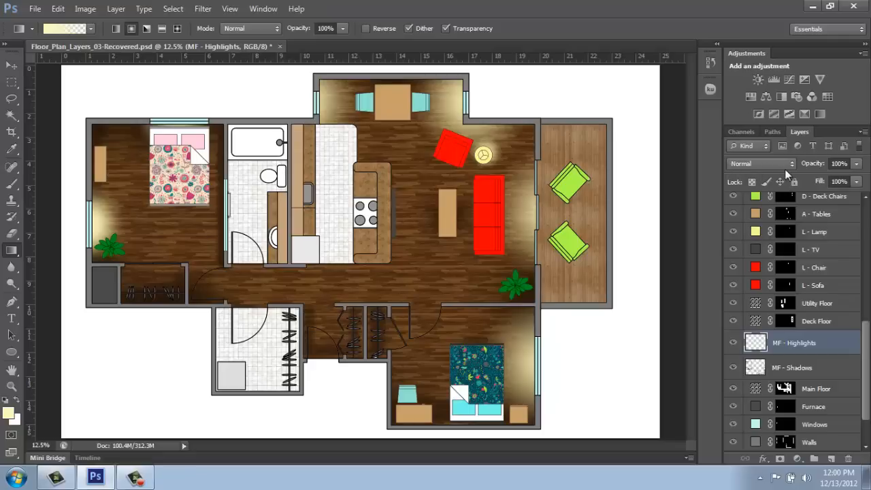
click(759, 163)
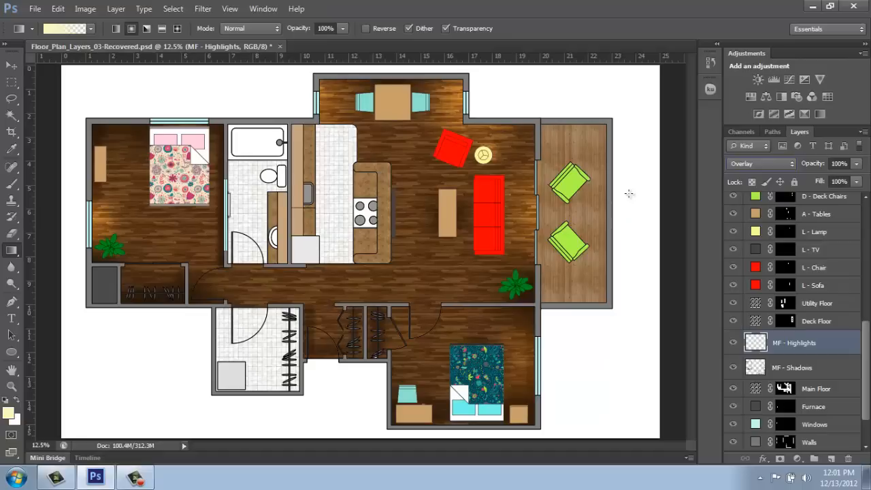
mouse_move(798, 373)
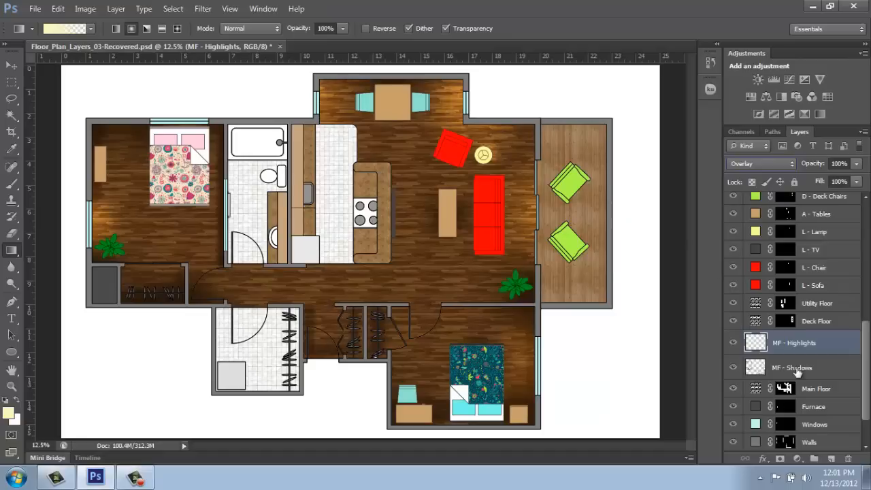
Set MF - Shadows to Multiply blend mode at 75% opacity.
click(792, 368)
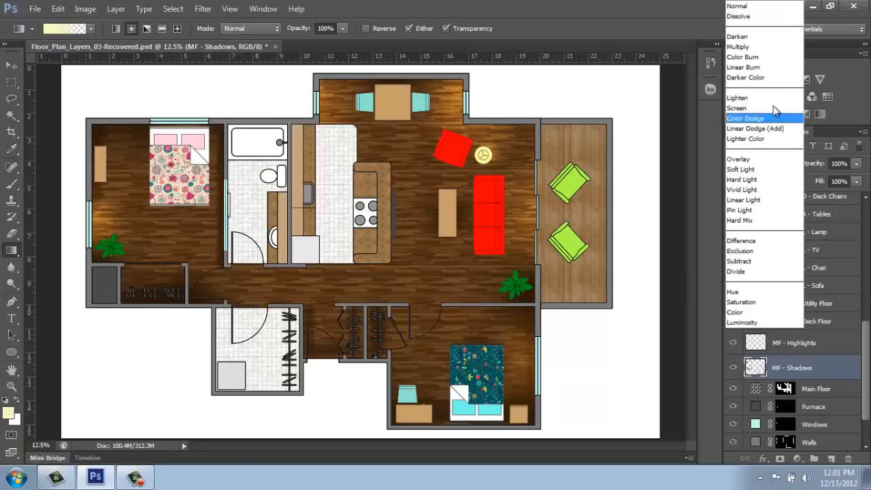
mouse_move(759, 46)
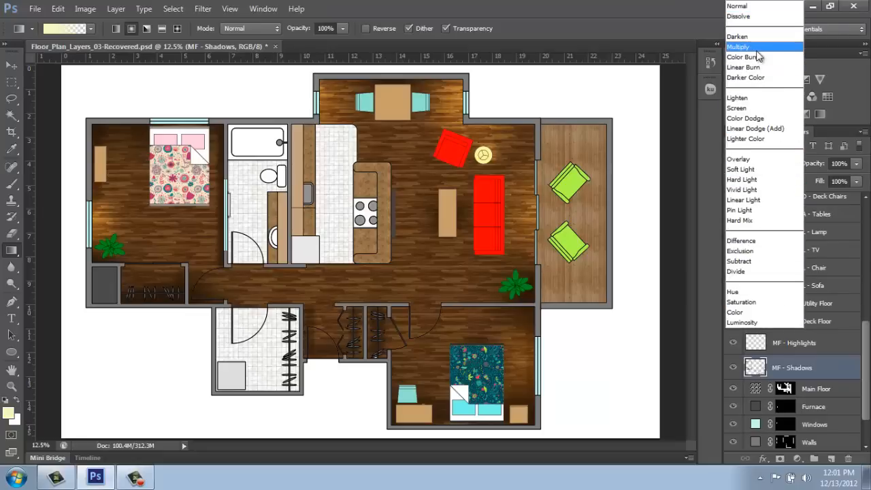
click(738, 47)
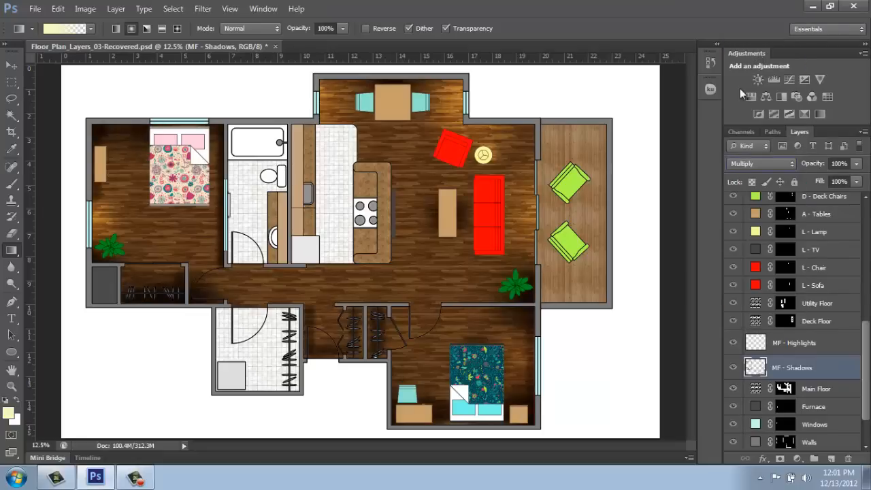
mouse_move(82, 359)
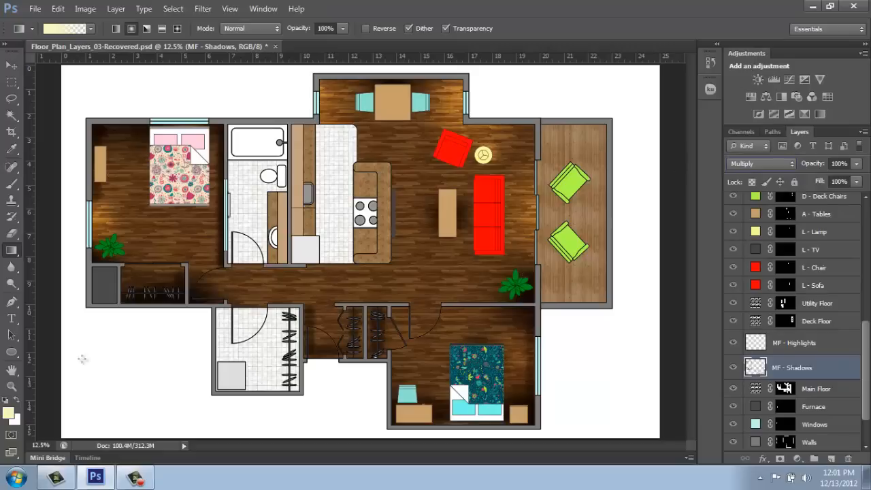
mouse_move(11, 386)
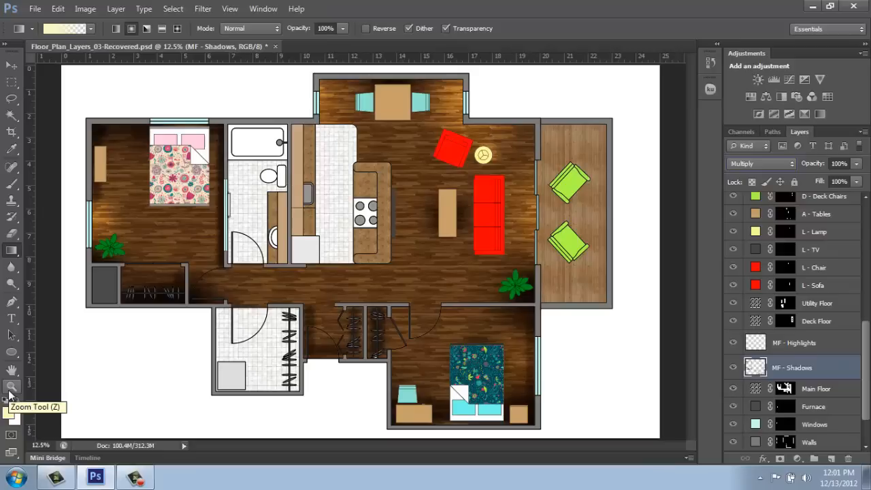
mouse_move(11, 388)
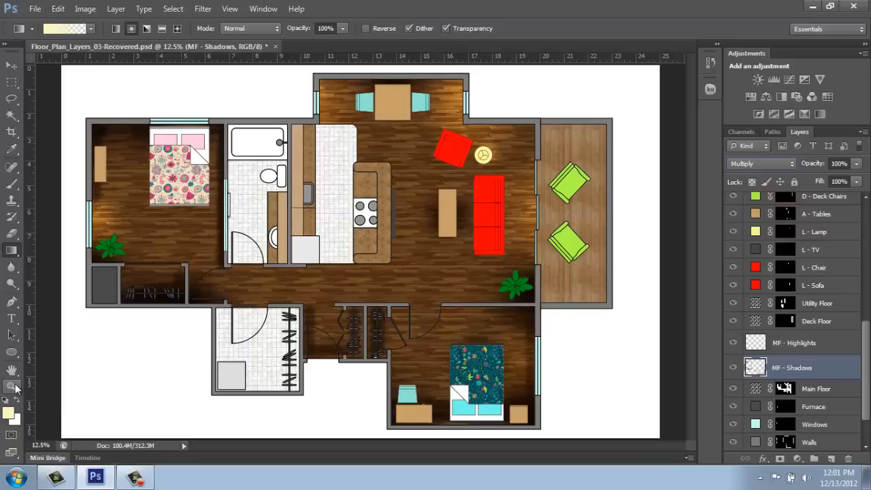
mouse_move(859, 168)
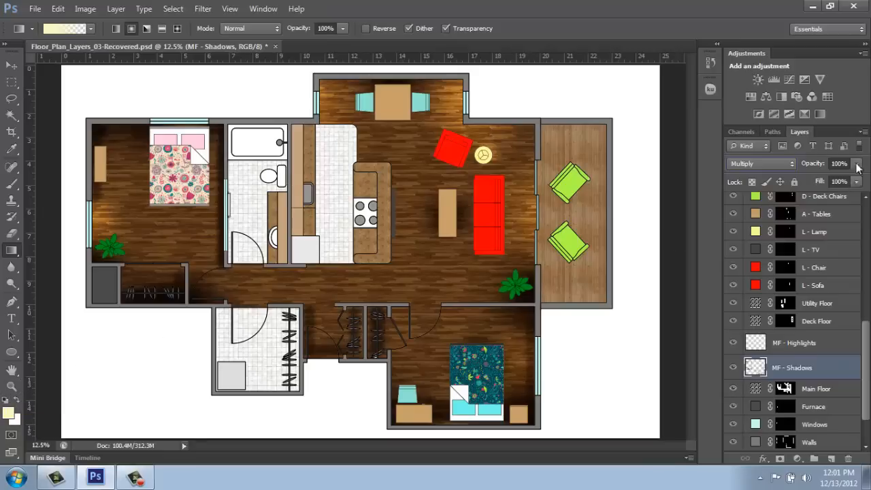
click(856, 164)
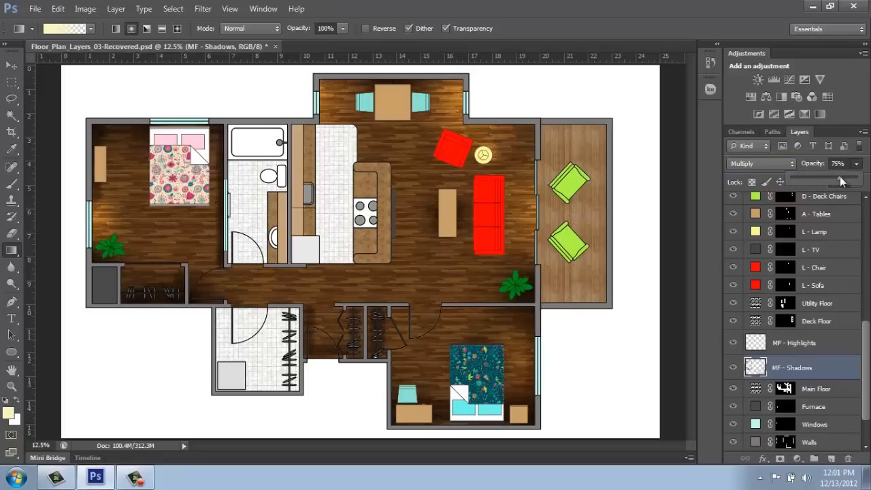